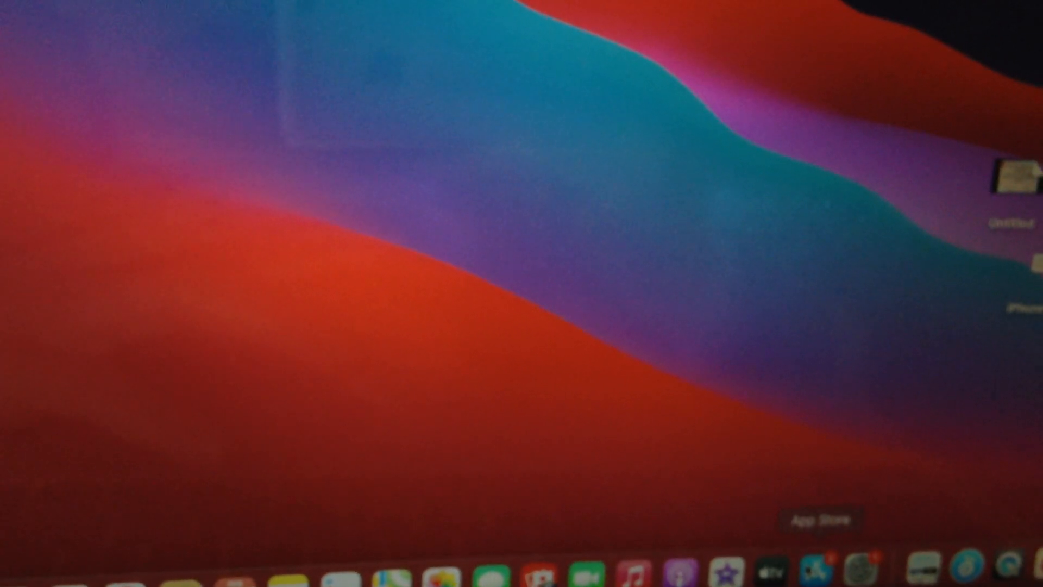
# Step: Choose Restart… from the Apple menu, then show the Wi-Fi menu with the preferred network
pyautogui.click(73, 35)
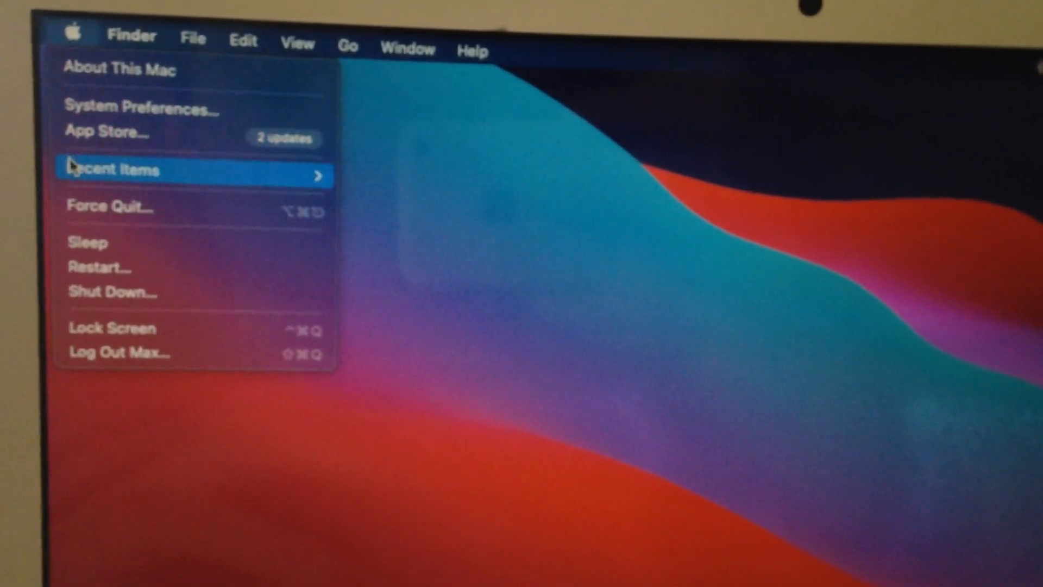
pyautogui.moveTo(92, 267)
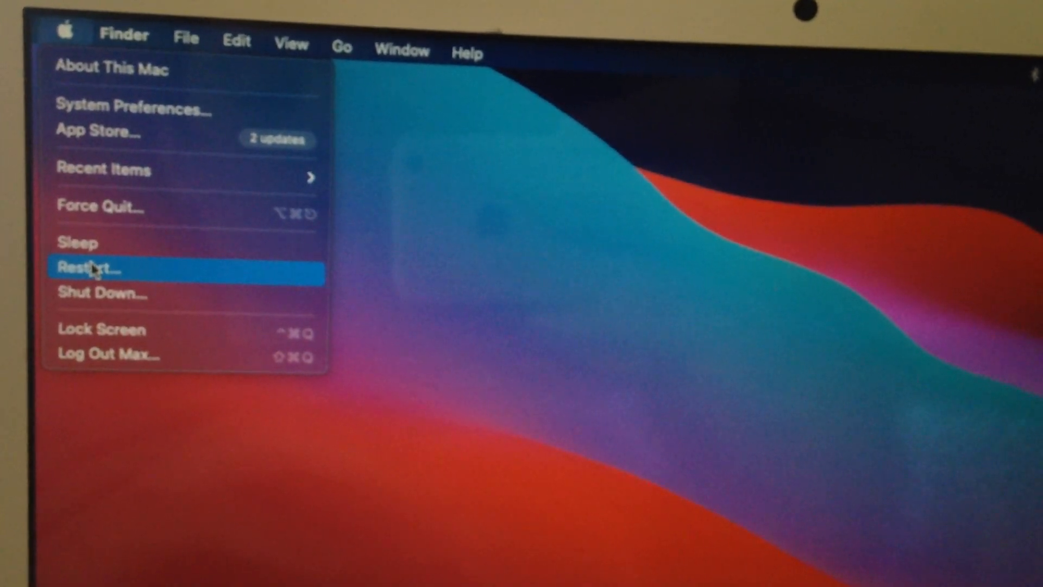
pyautogui.click(90, 267)
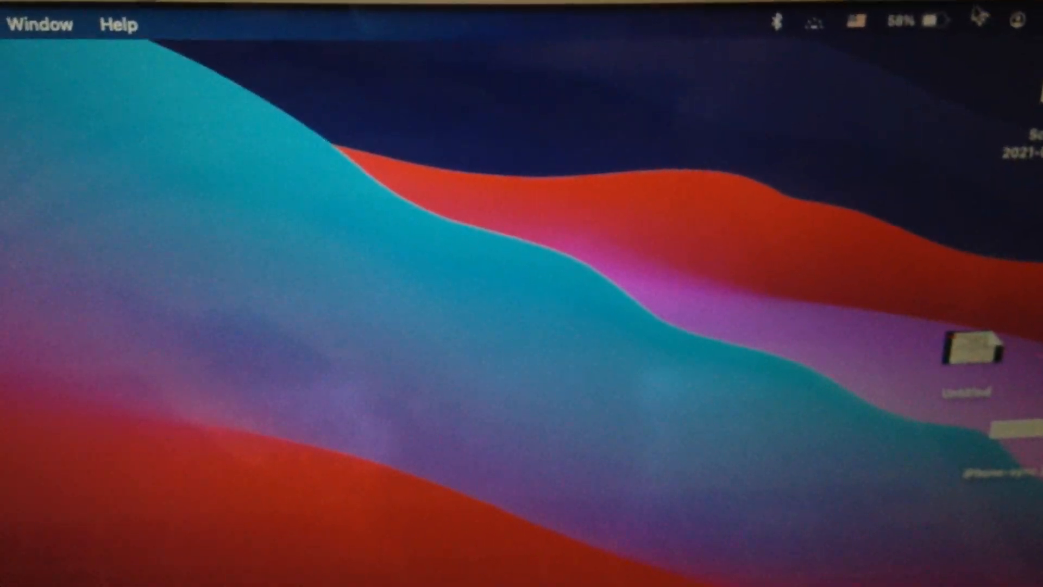
pyautogui.click(876, 42)
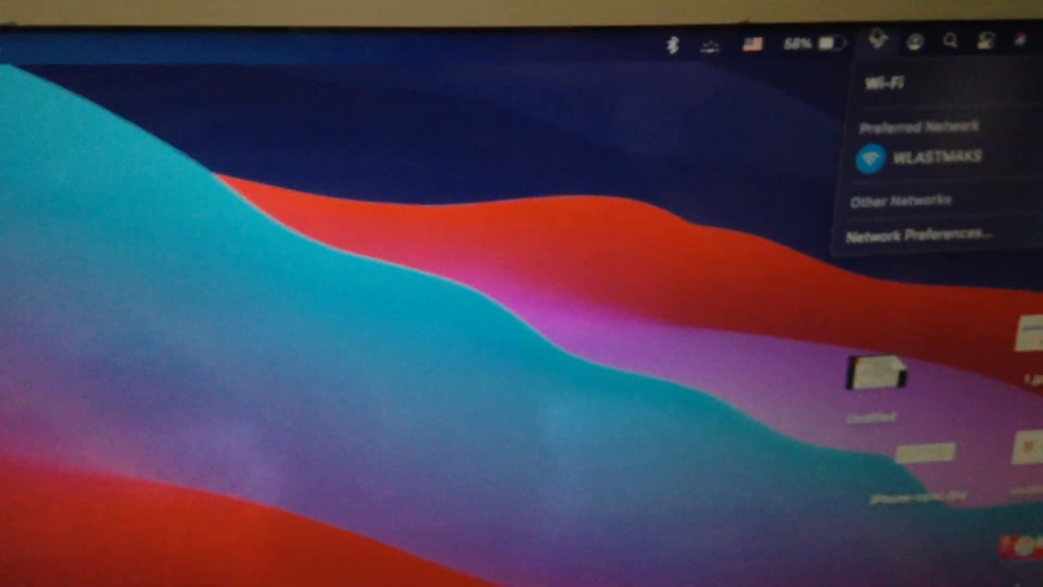